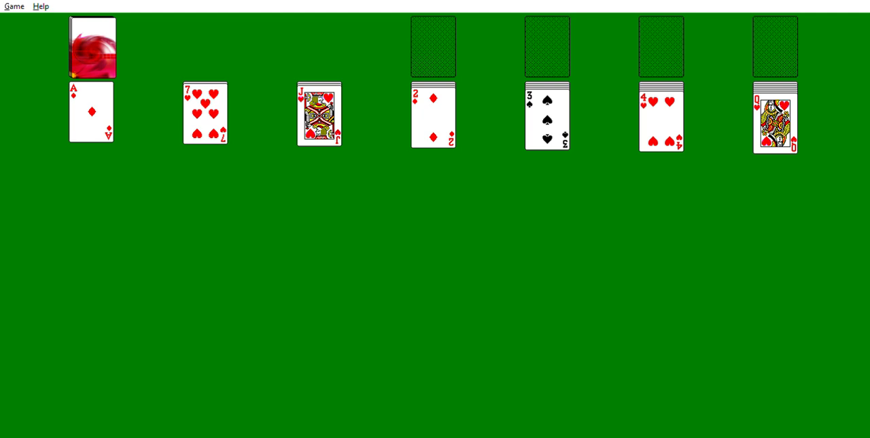
pyautogui.moveTo(422, 221)
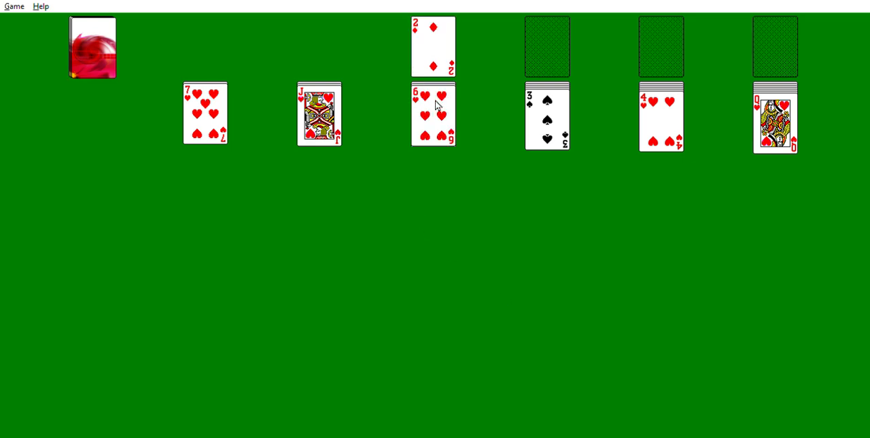
pyautogui.moveTo(530, 81)
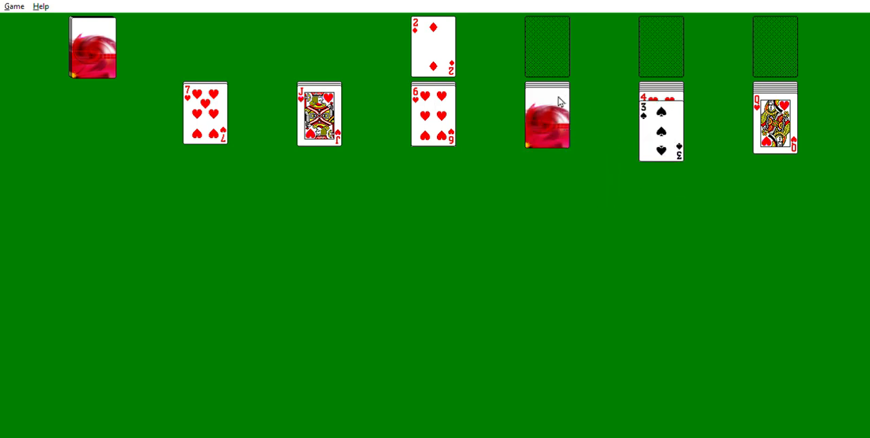
# Move the A♦ and 2♦ to a foundation and place the 3♠ on the 4♥.
pyautogui.click(546, 115)
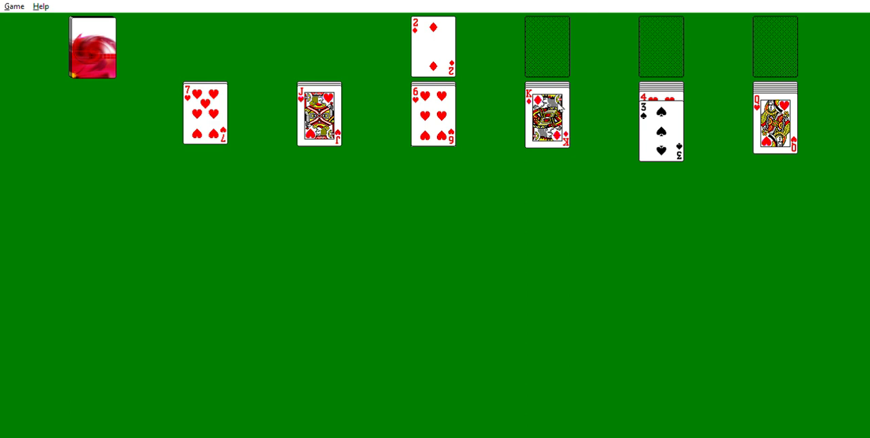
pyautogui.moveTo(108, 51)
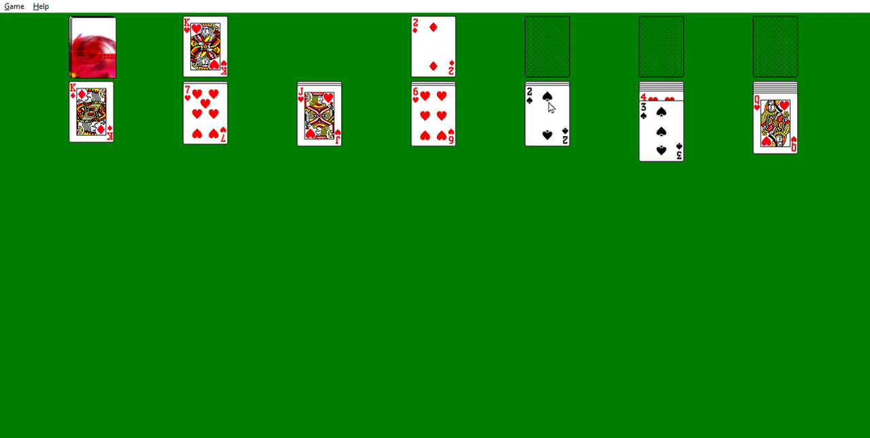
pyautogui.moveTo(153, 57)
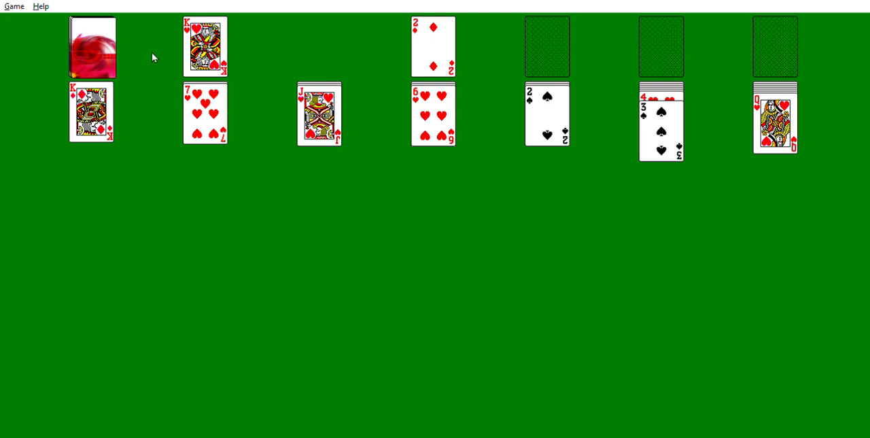
# Stack the 5♠ and 4♥/3♠ on the 6♥, move the A♥ up, then deal.
pyautogui.click(205, 47)
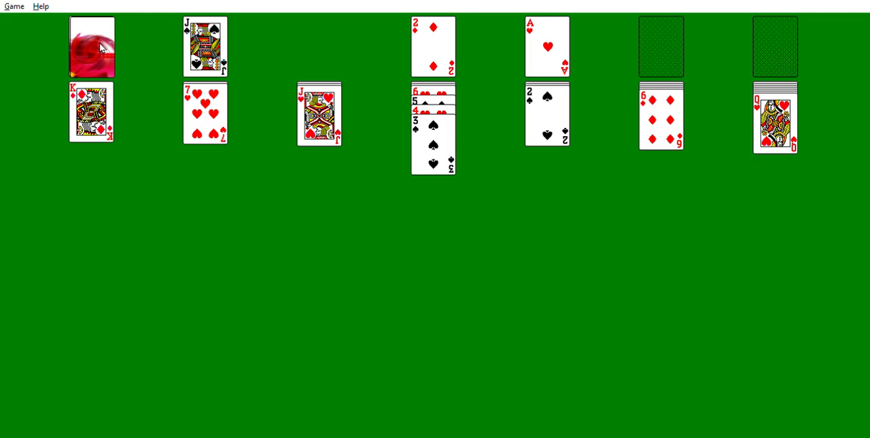
pyautogui.moveTo(212, 18)
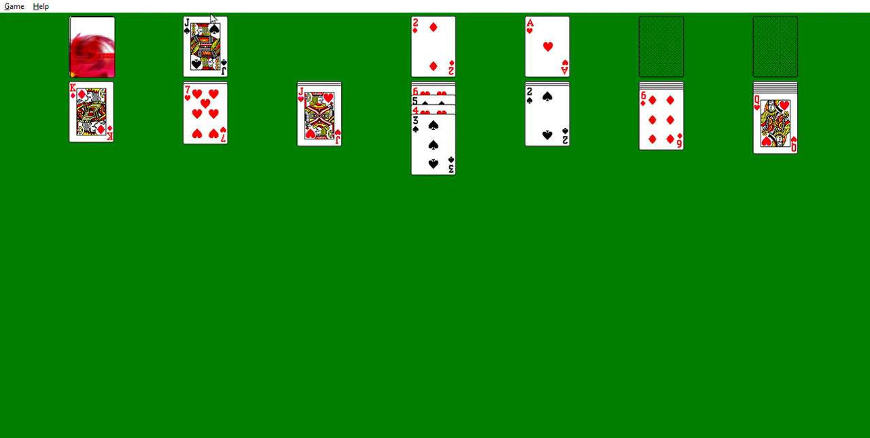